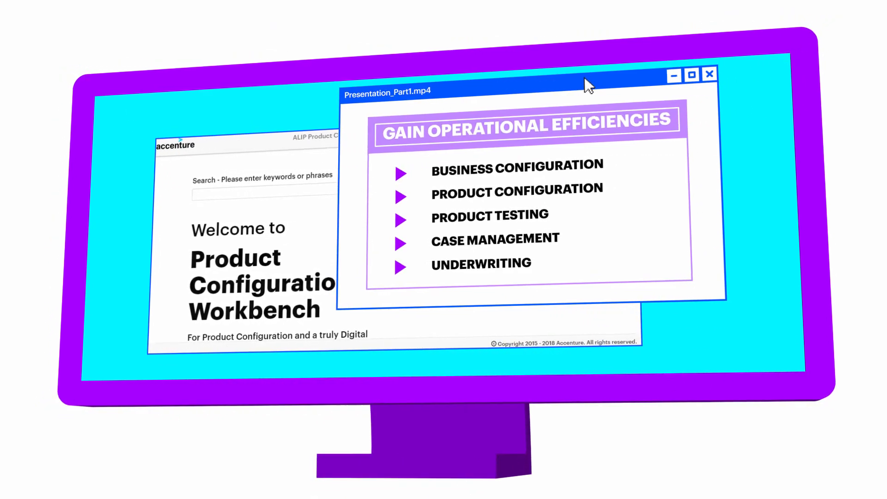
Start a new product in the Product Configuration Workbench to show the product type list
{"action": "left_click", "coordinate": [709, 74]}
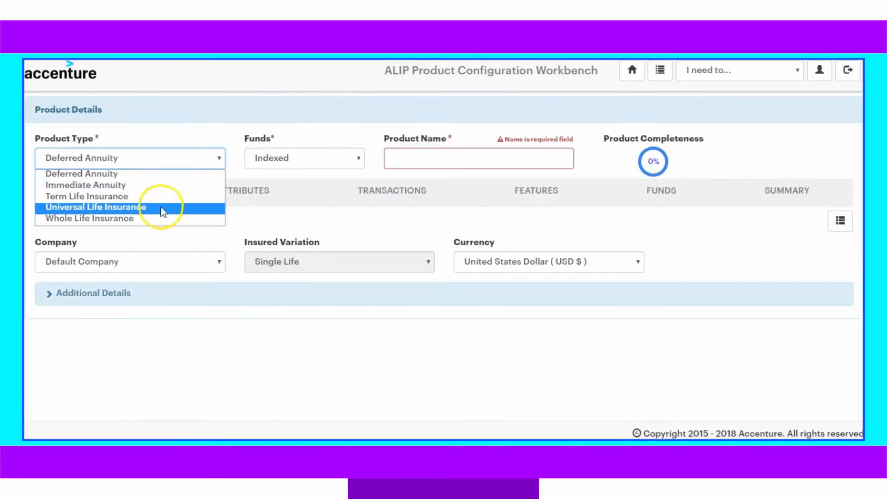
Define a Universal Life Insurance product named 'New UL' and advance to its transactions
{"action": "left_click", "coordinate": [96, 207]}
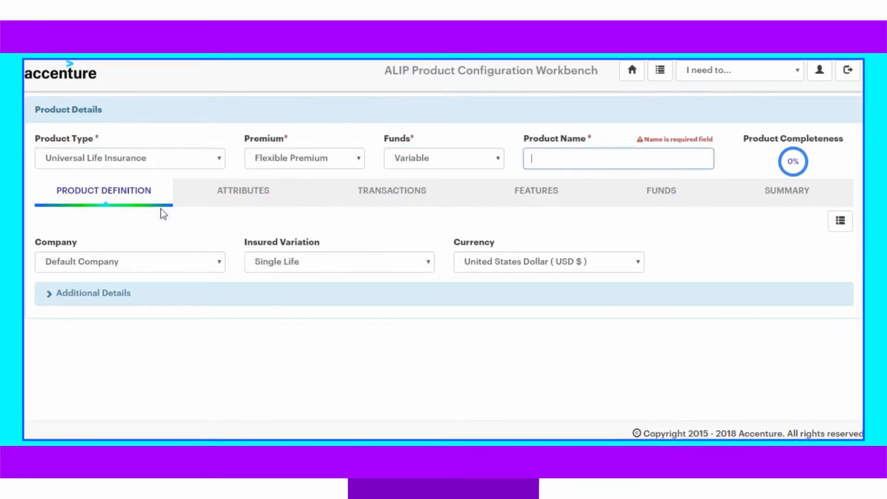
{"action": "type", "text": "New UL"}
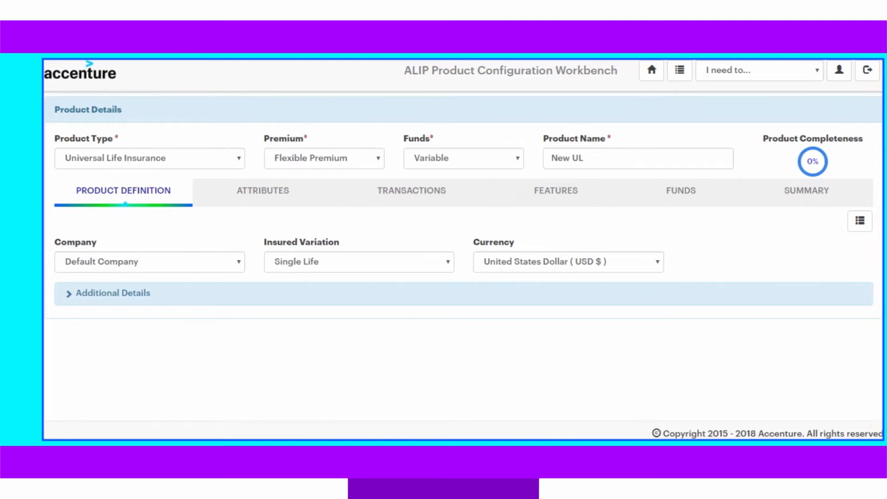
{"action": "left_click", "coordinate": [411, 190]}
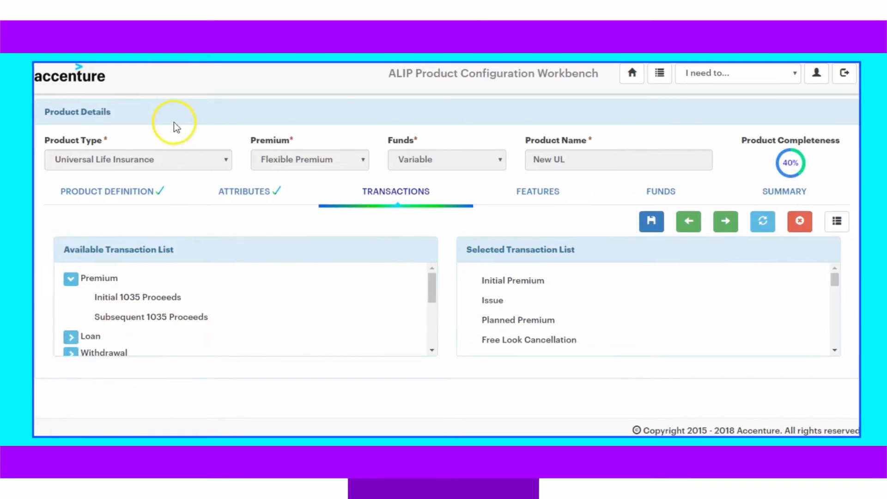
Open the SI - Analyze MVR Results rule group and its MVR satisfied rule conditions
{"action": "left_click", "coordinate": [784, 191]}
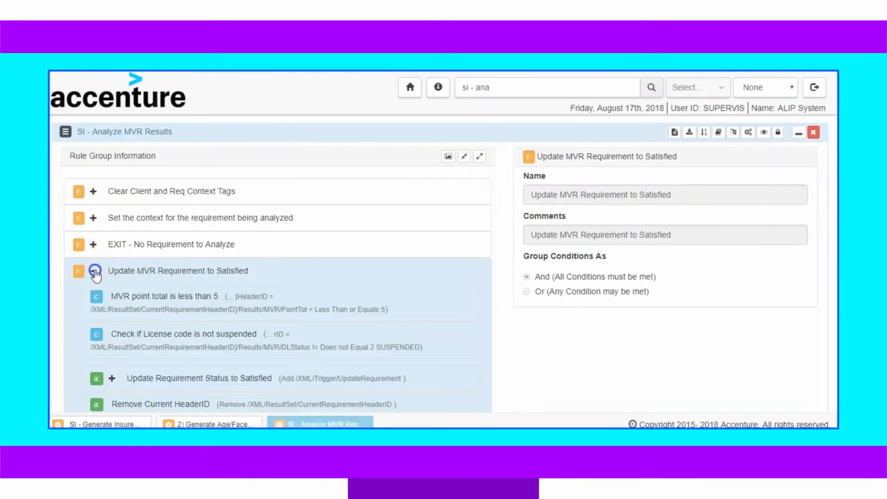
Show the MVR rule group as a flowchart, then open Generate UW Requirements data
{"action": "left_click", "coordinate": [453, 157]}
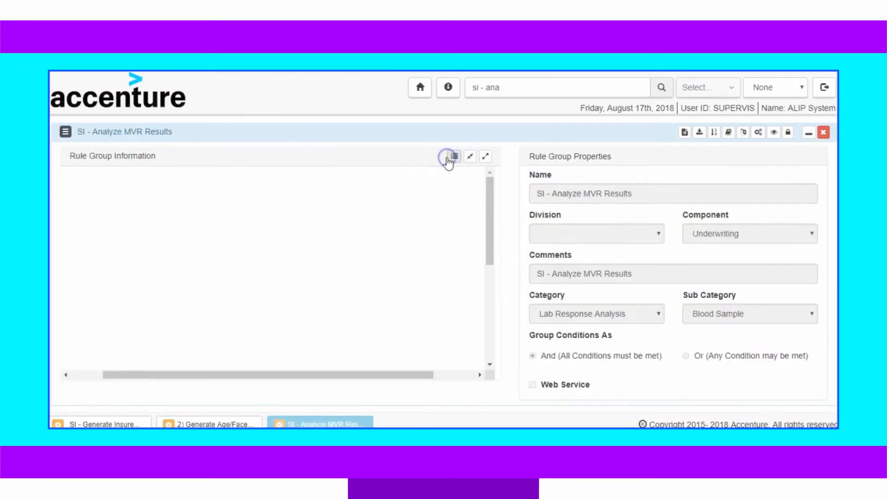
{"action": "left_click", "coordinate": [453, 156]}
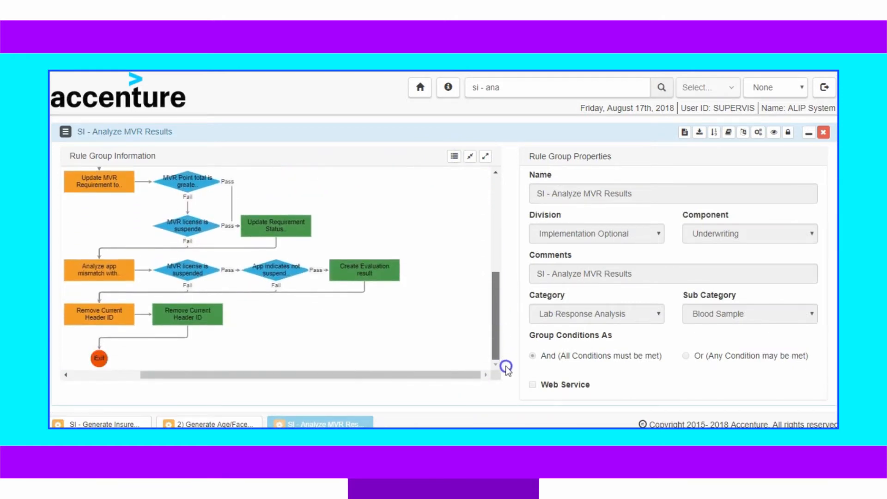
{"action": "left_click", "coordinate": [276, 270]}
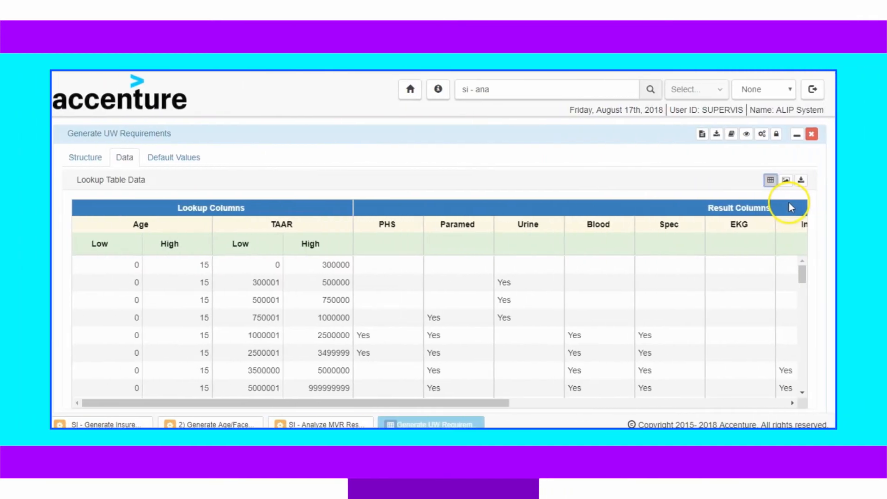
Diagram the lookup table's age bands, then open the case workbench for application 25594
{"action": "left_click", "coordinate": [785, 179]}
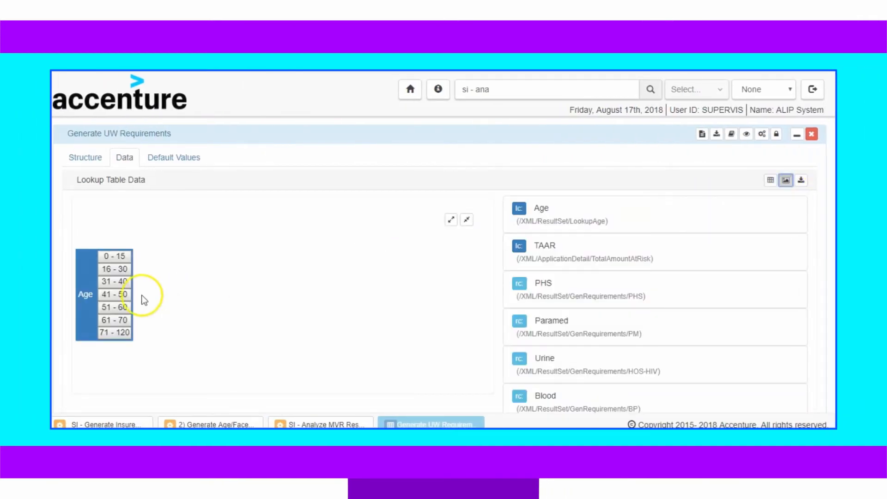
{"action": "left_click", "coordinate": [114, 294]}
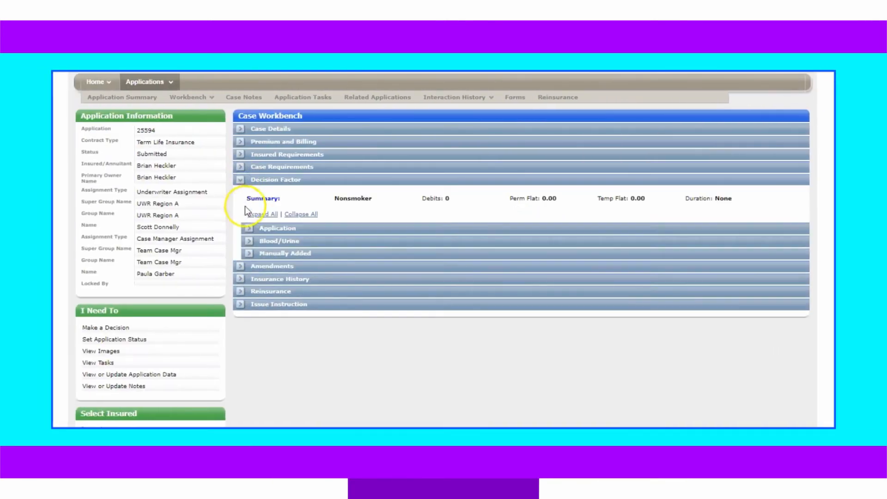
Expand the decision factor details, then show the inbox's detailed list of 42 open tasks
{"action": "left_click", "coordinate": [247, 241]}
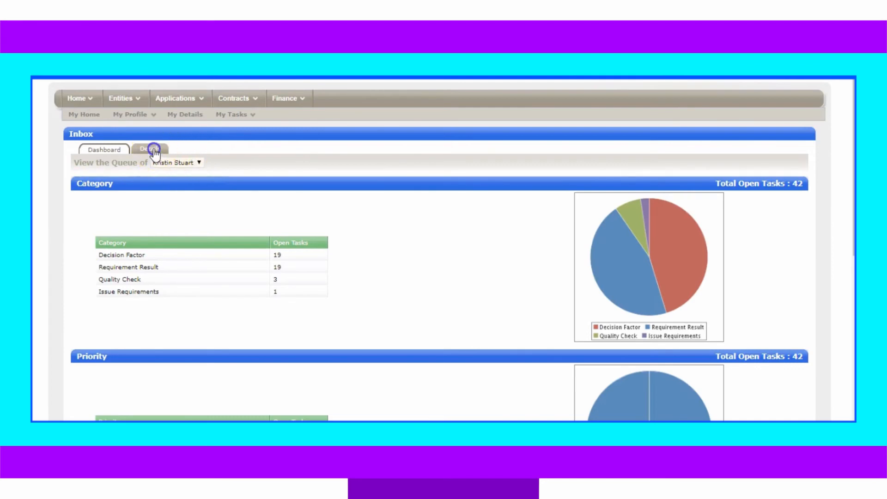
{"action": "left_click", "coordinate": [150, 149]}
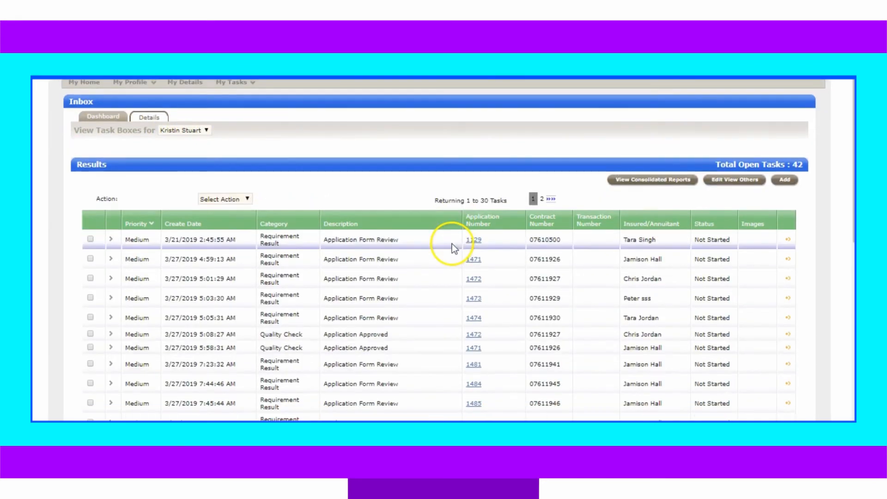